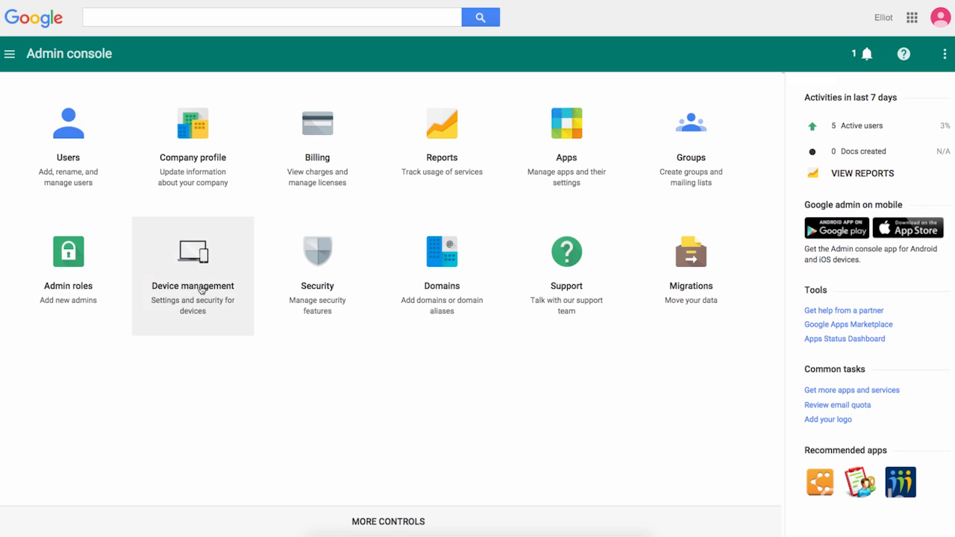
Navigate through Device management and Chrome management to Chrome Device settings
left_click(193, 257)
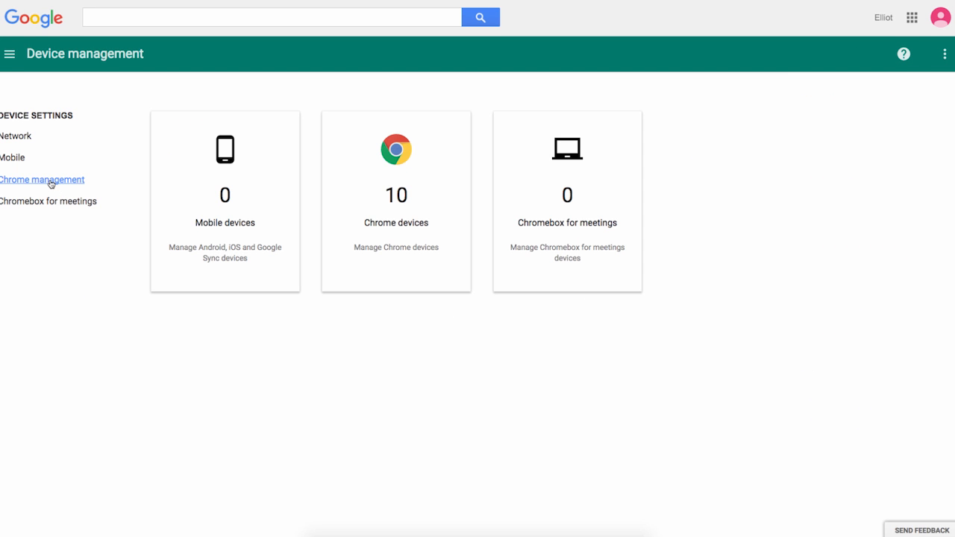
left_click(42, 179)
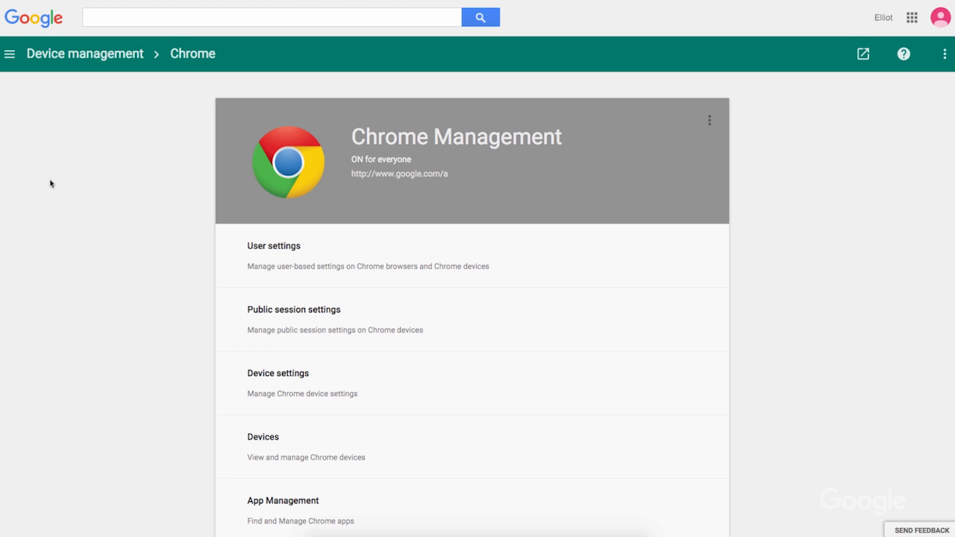
scroll("down", 3)
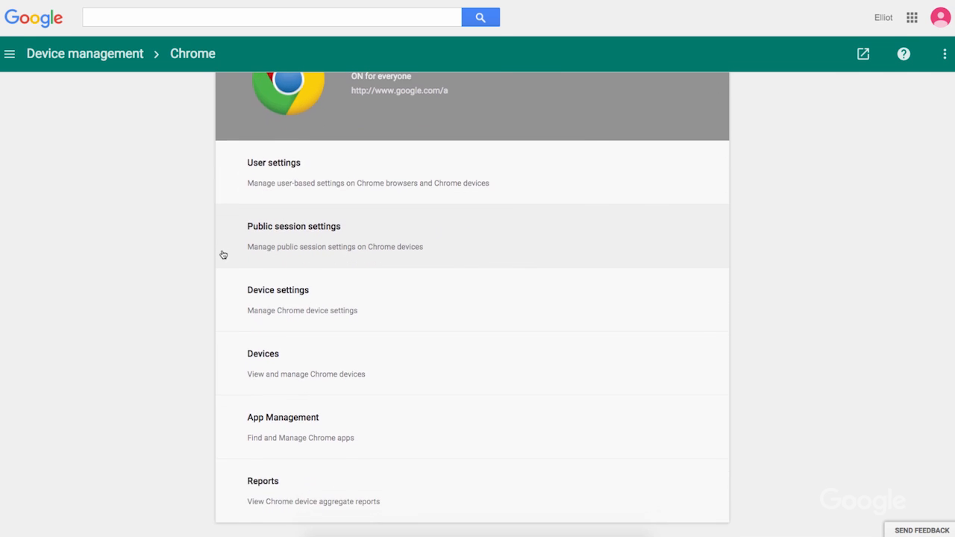
left_click(277, 289)
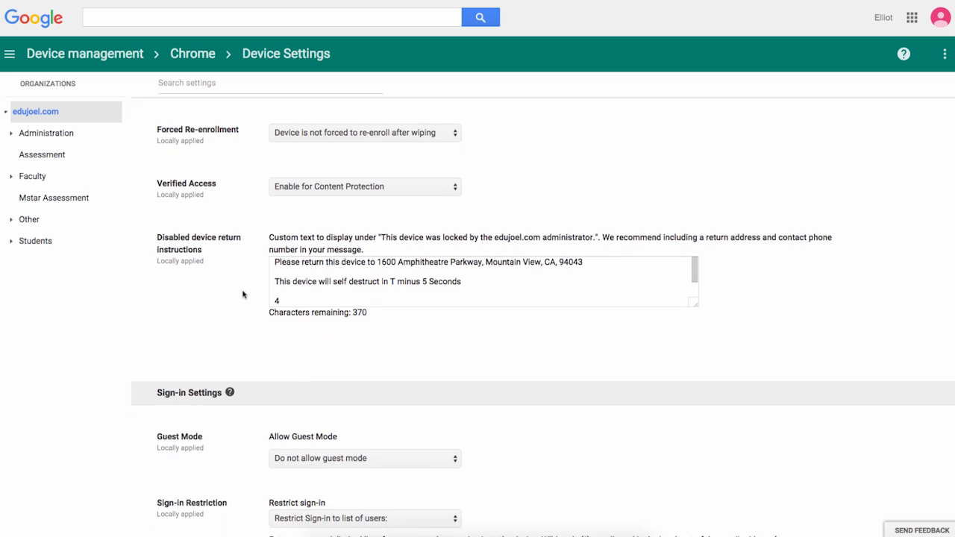
Scroll the Device Settings page down to the Kiosk Settings section
scroll("down", 3)
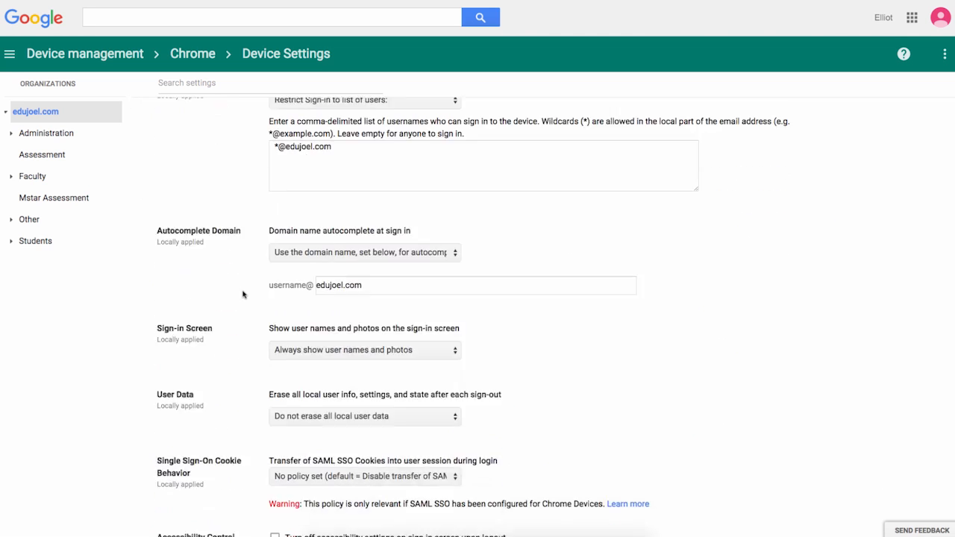
scroll("down", 3)
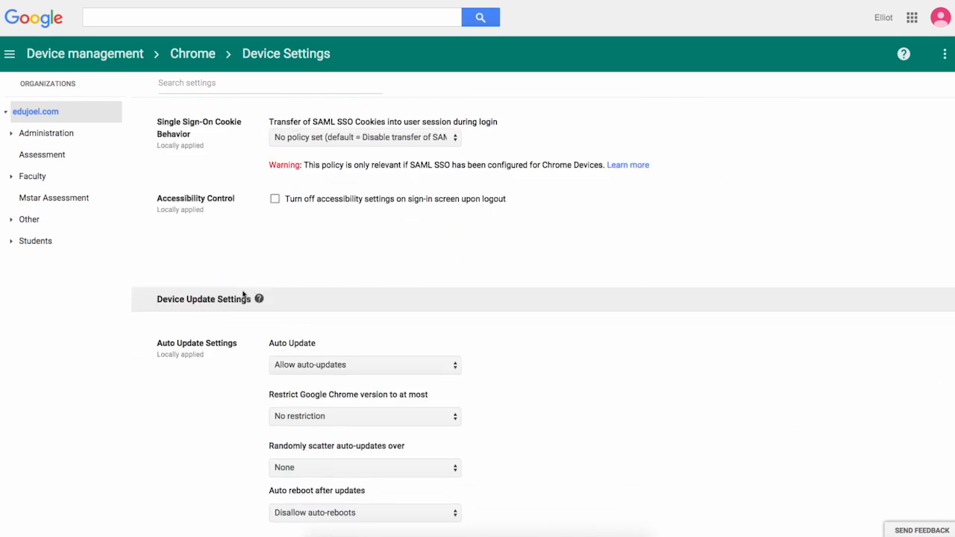
scroll("down", 3)
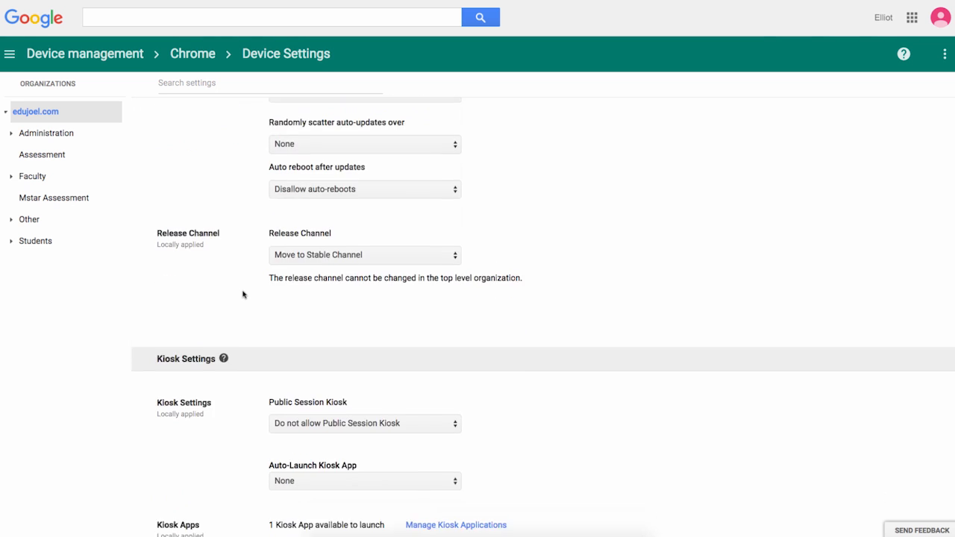
scroll("down", 3)
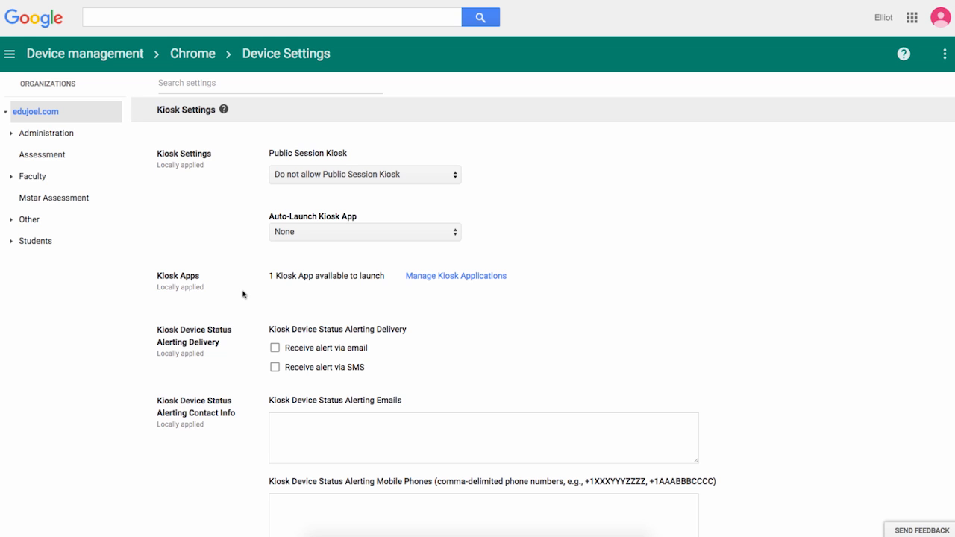
mouse_move(42, 155)
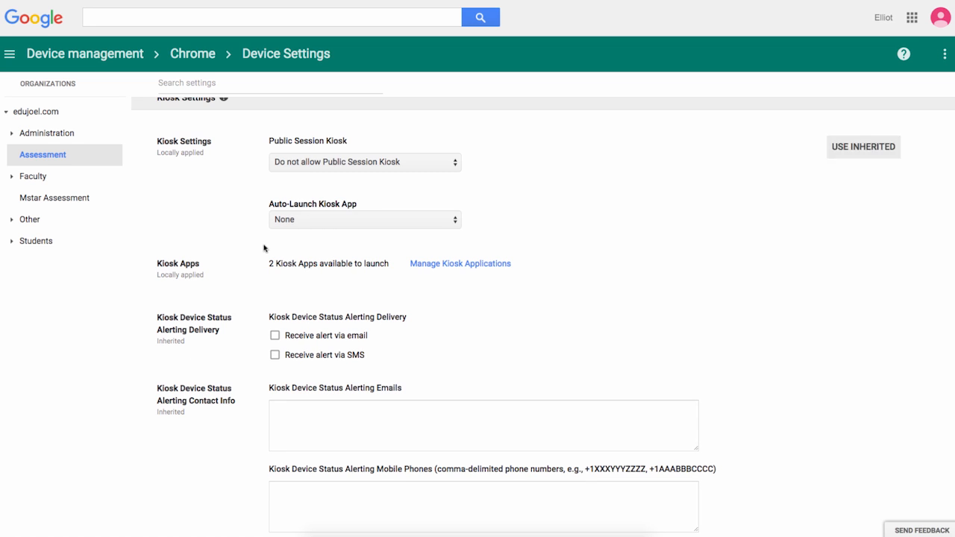
Add TestNav from the Chrome Web Store to Assessment's kiosk apps and save the list
left_click(460, 263)
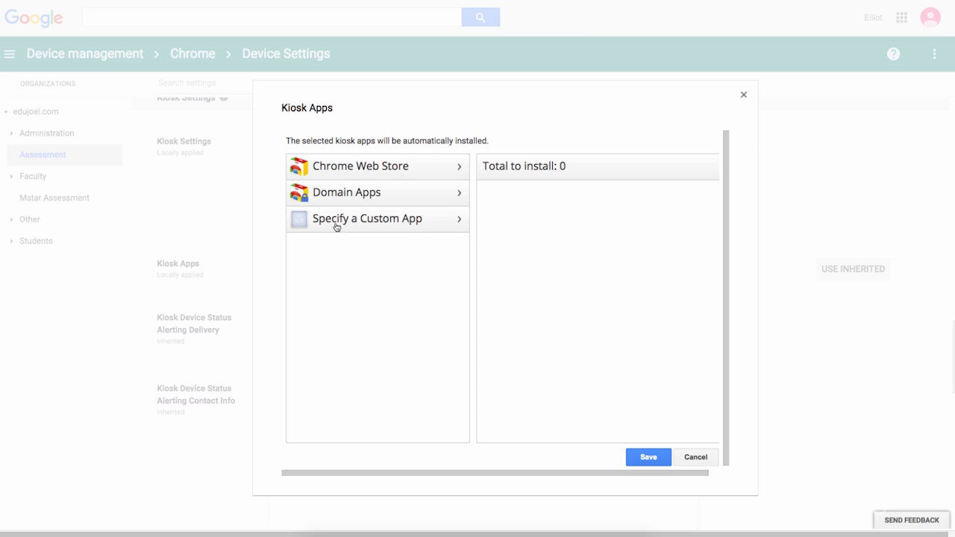
left_click(360, 165)
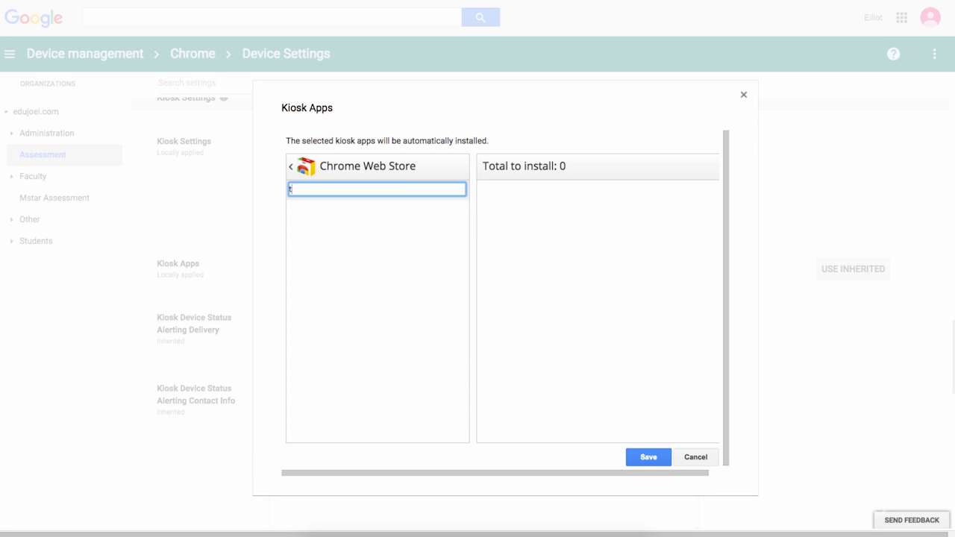
type("testnav")
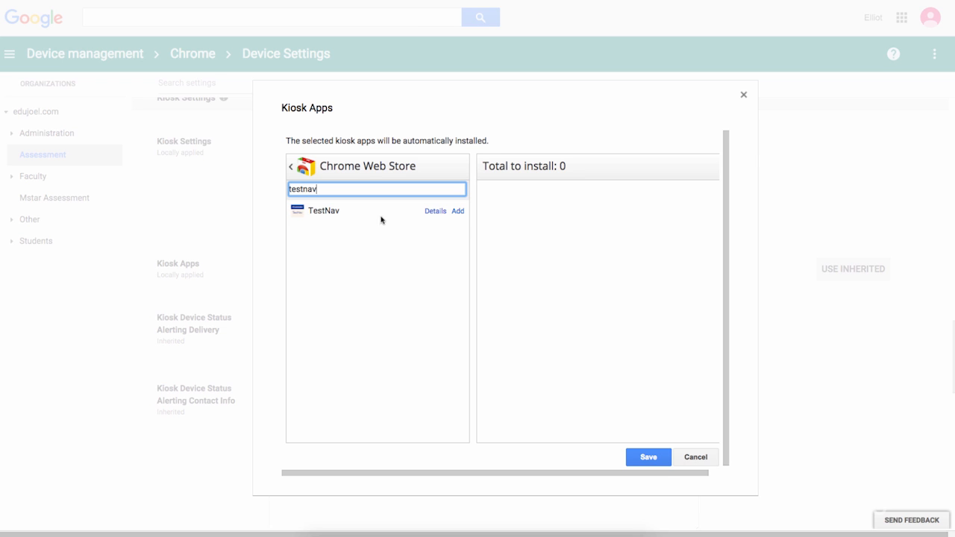
left_click(457, 211)
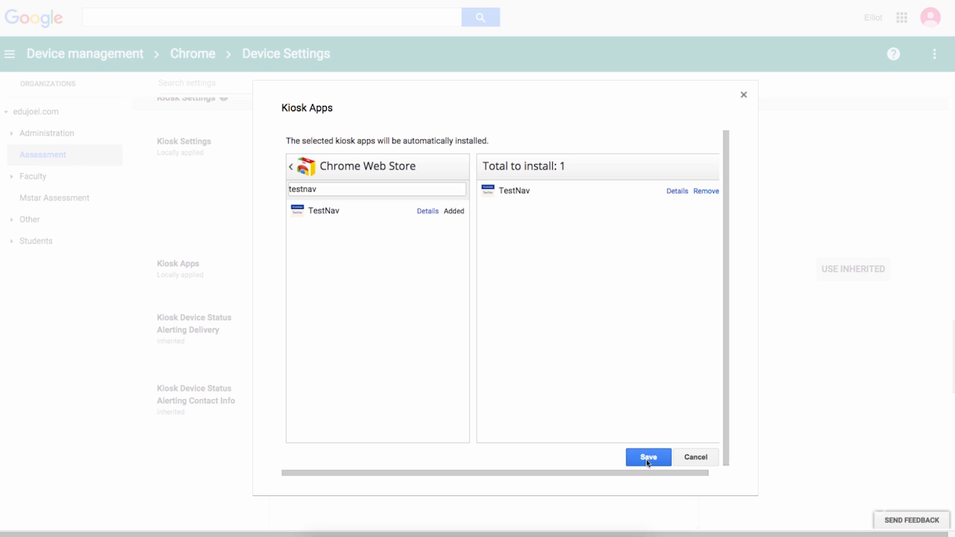
left_click(647, 456)
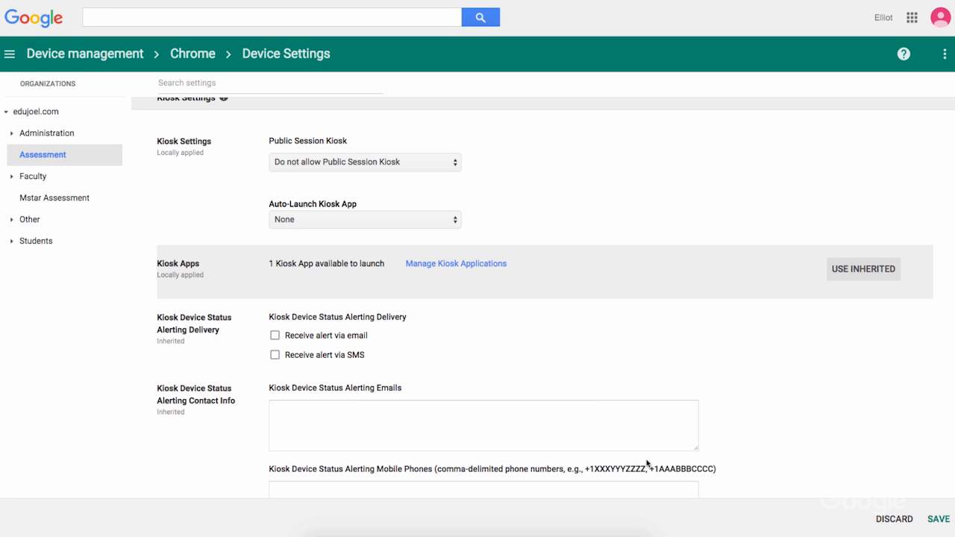
Choose TestNav in the Auto-Launch Kiosk App dropdown
left_click(364, 218)
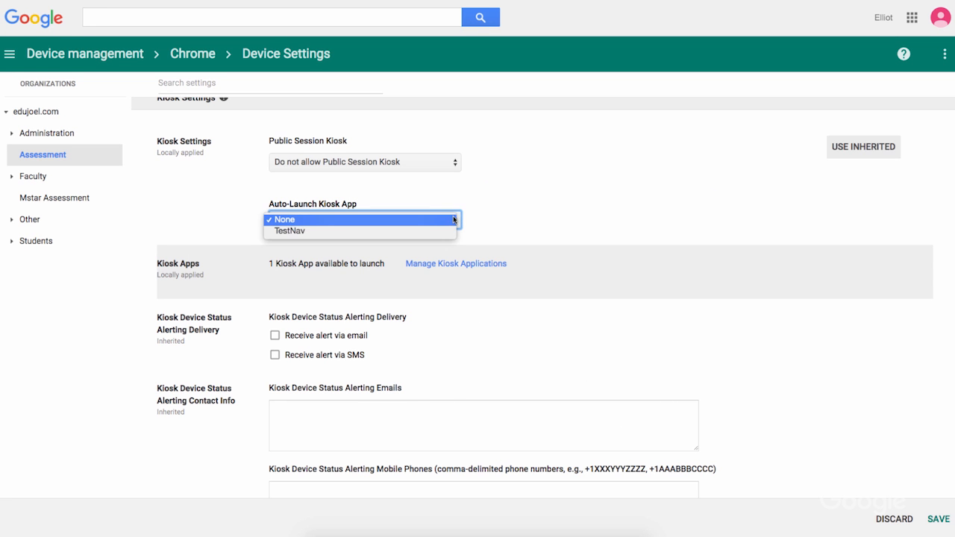
mouse_move(395, 234)
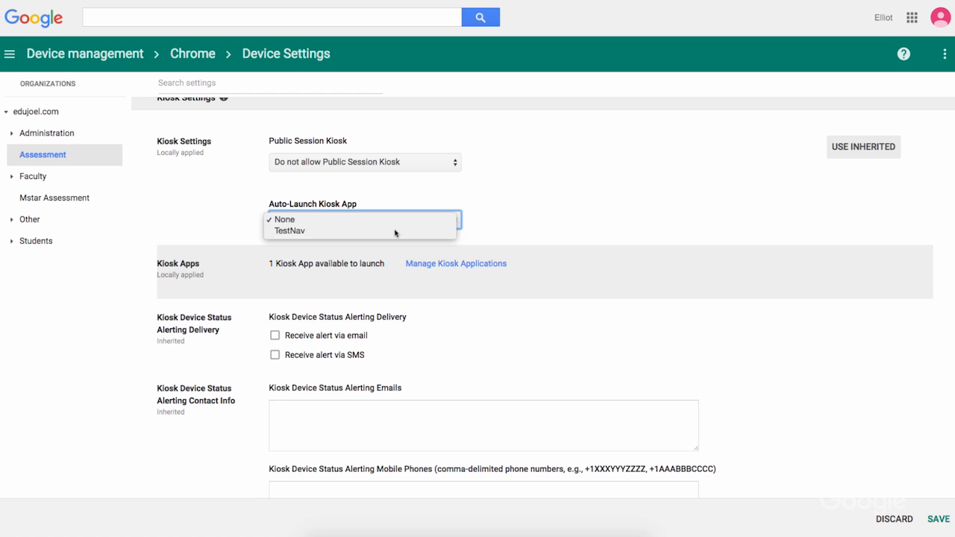
left_click(290, 230)
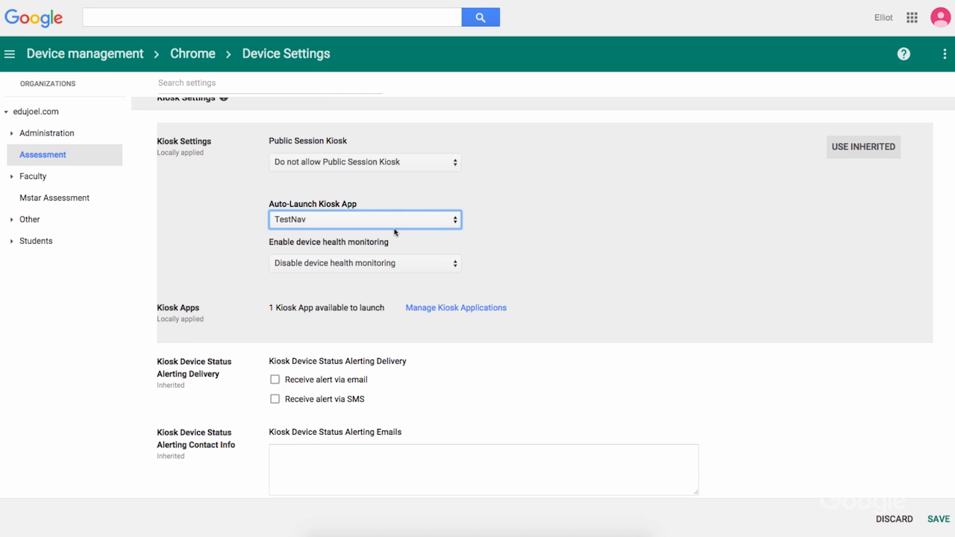
mouse_move(910, 507)
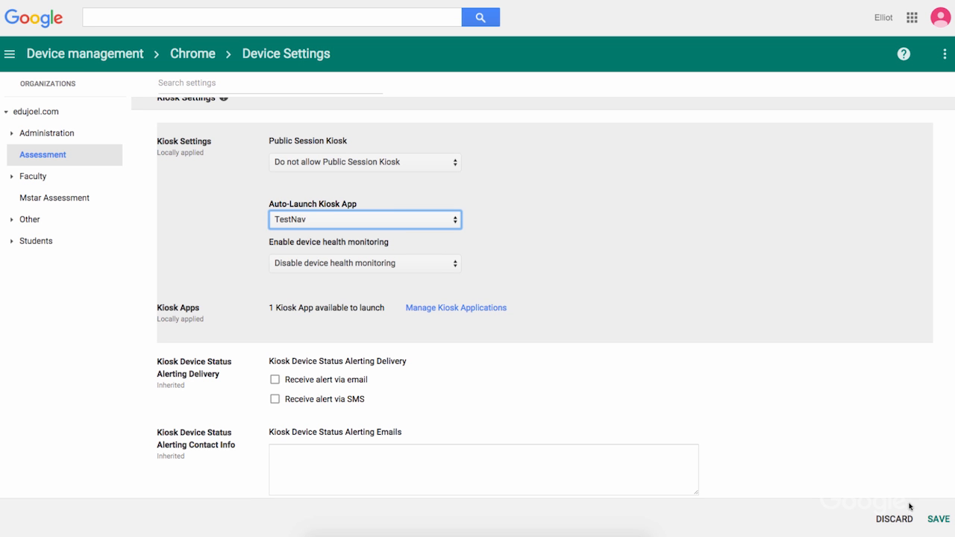